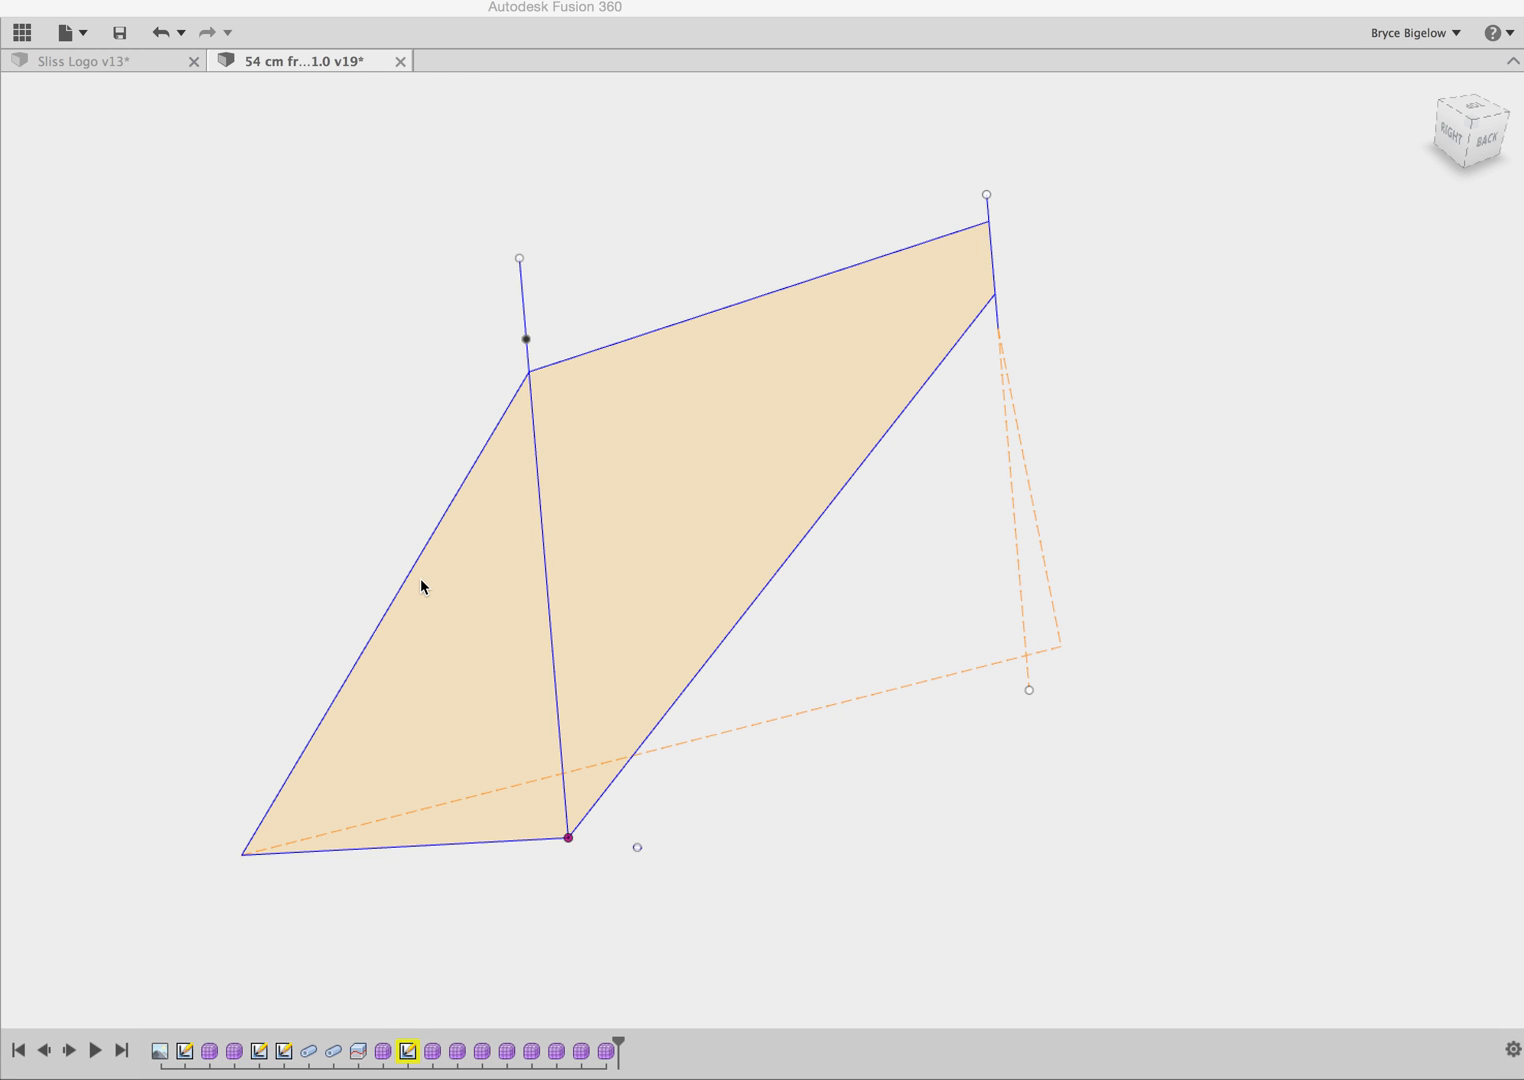
{"action": "mouse_move", "coordinate": [311, 461]}
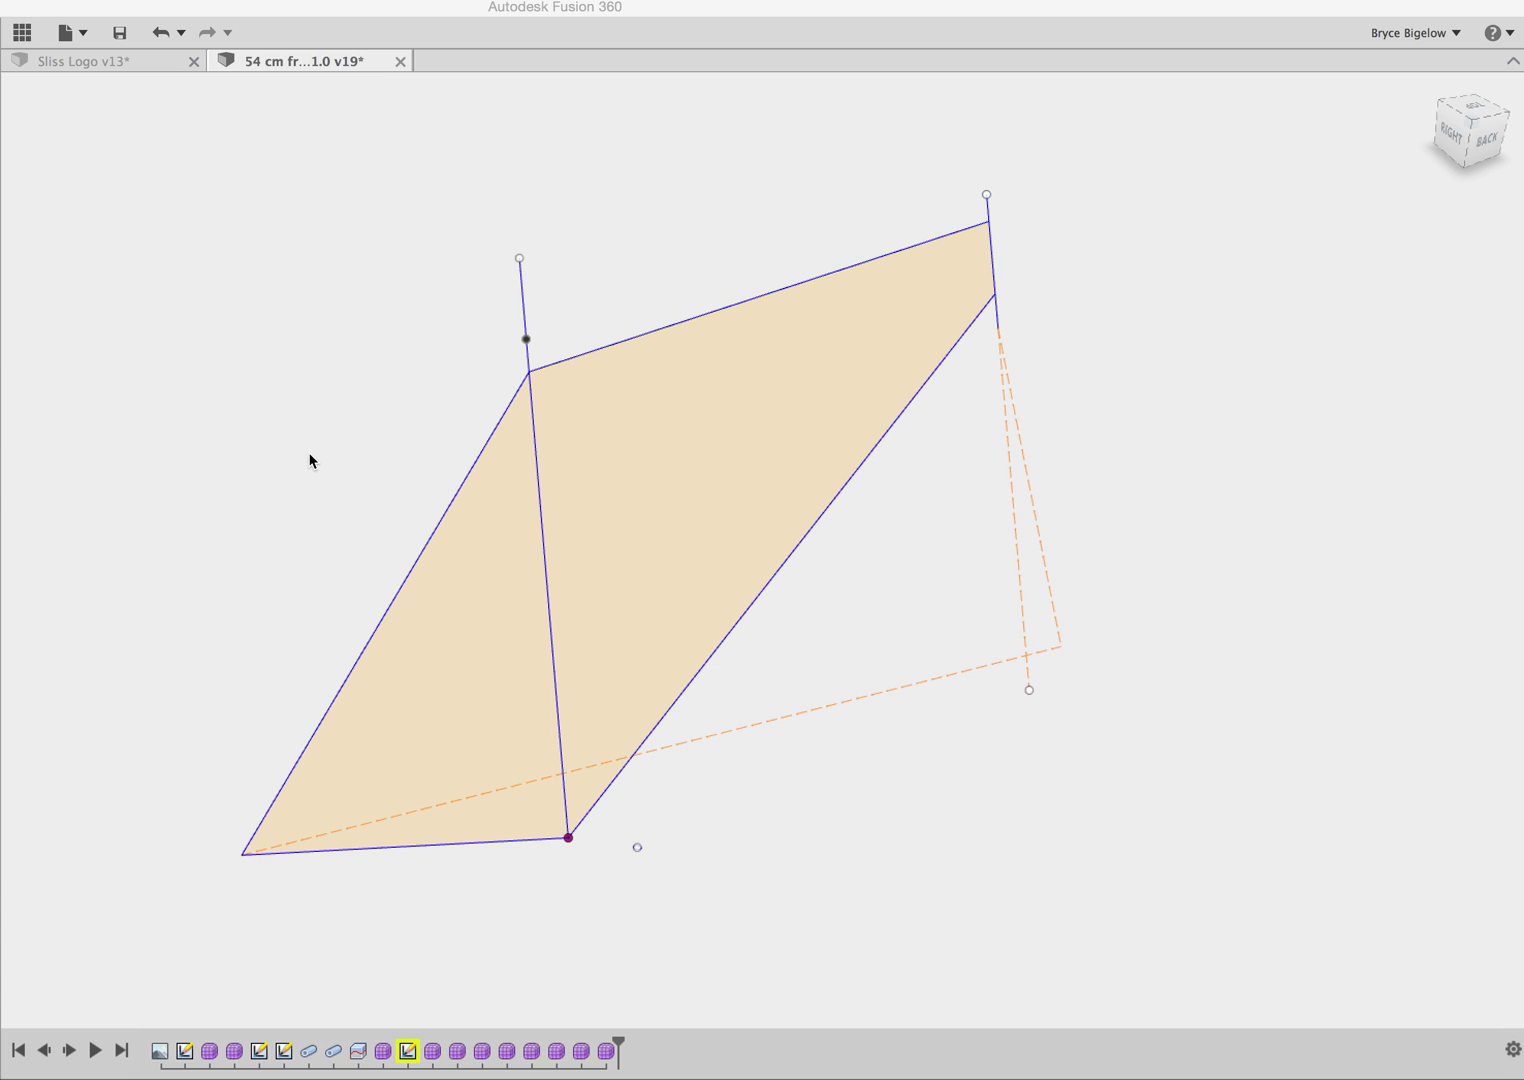
{"action": "mouse_move", "coordinate": [390, 500]}
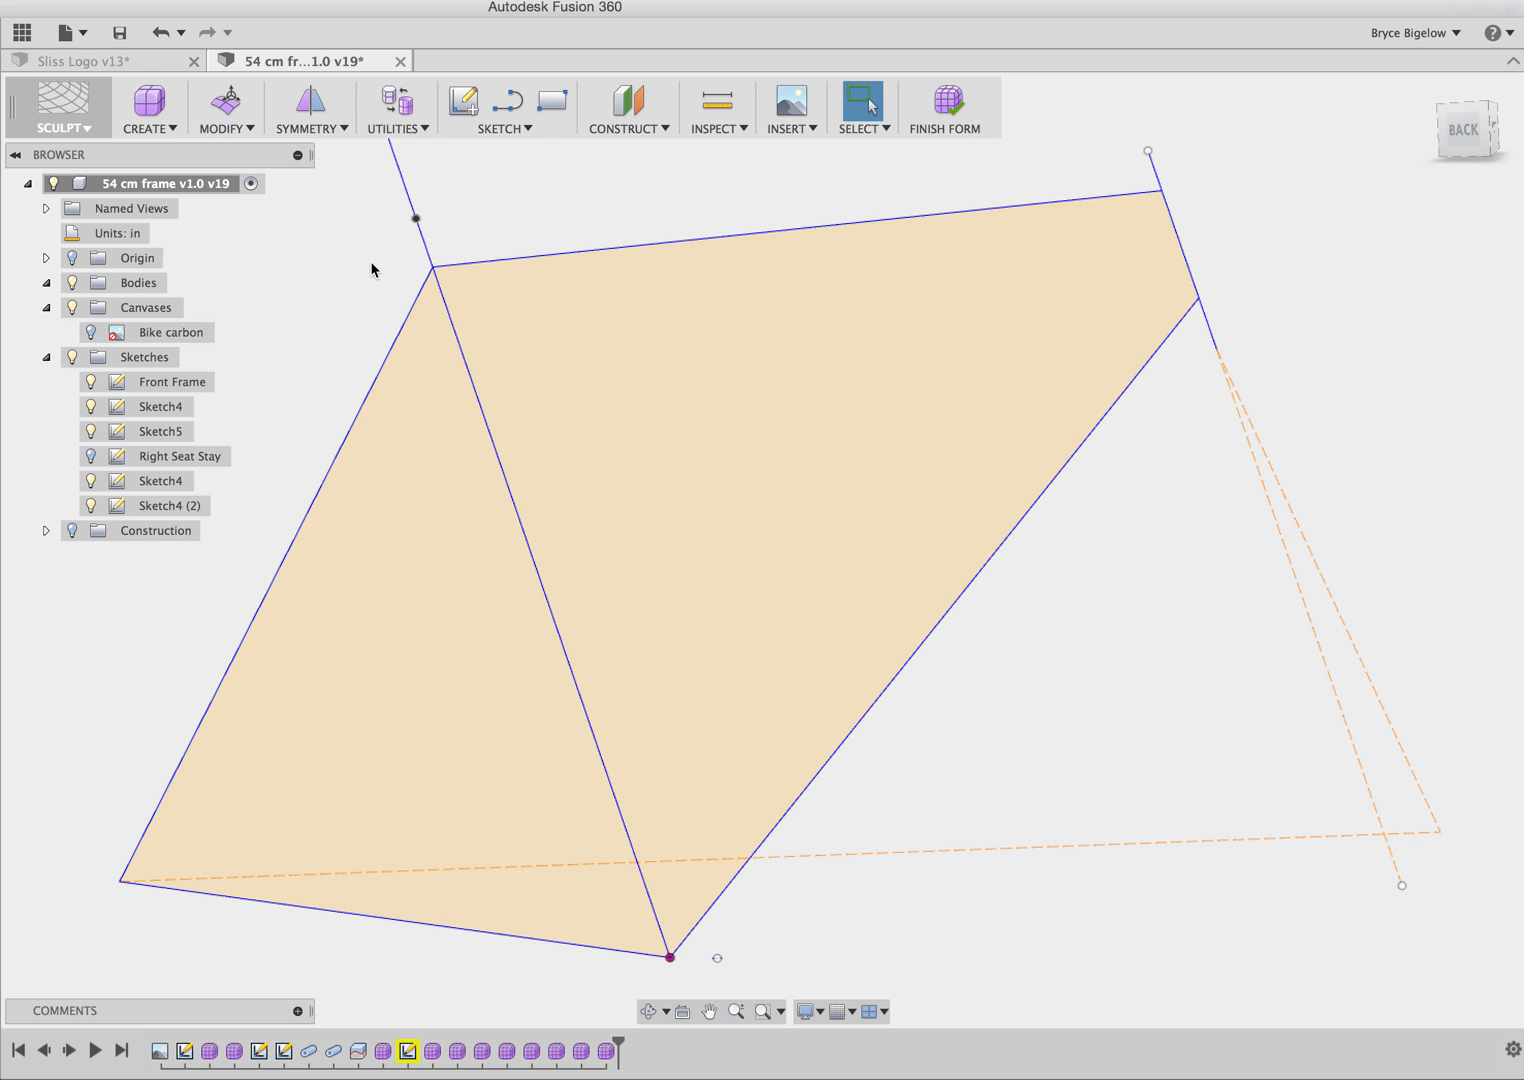
{"action": "mouse_move", "coordinate": [232, 253]}
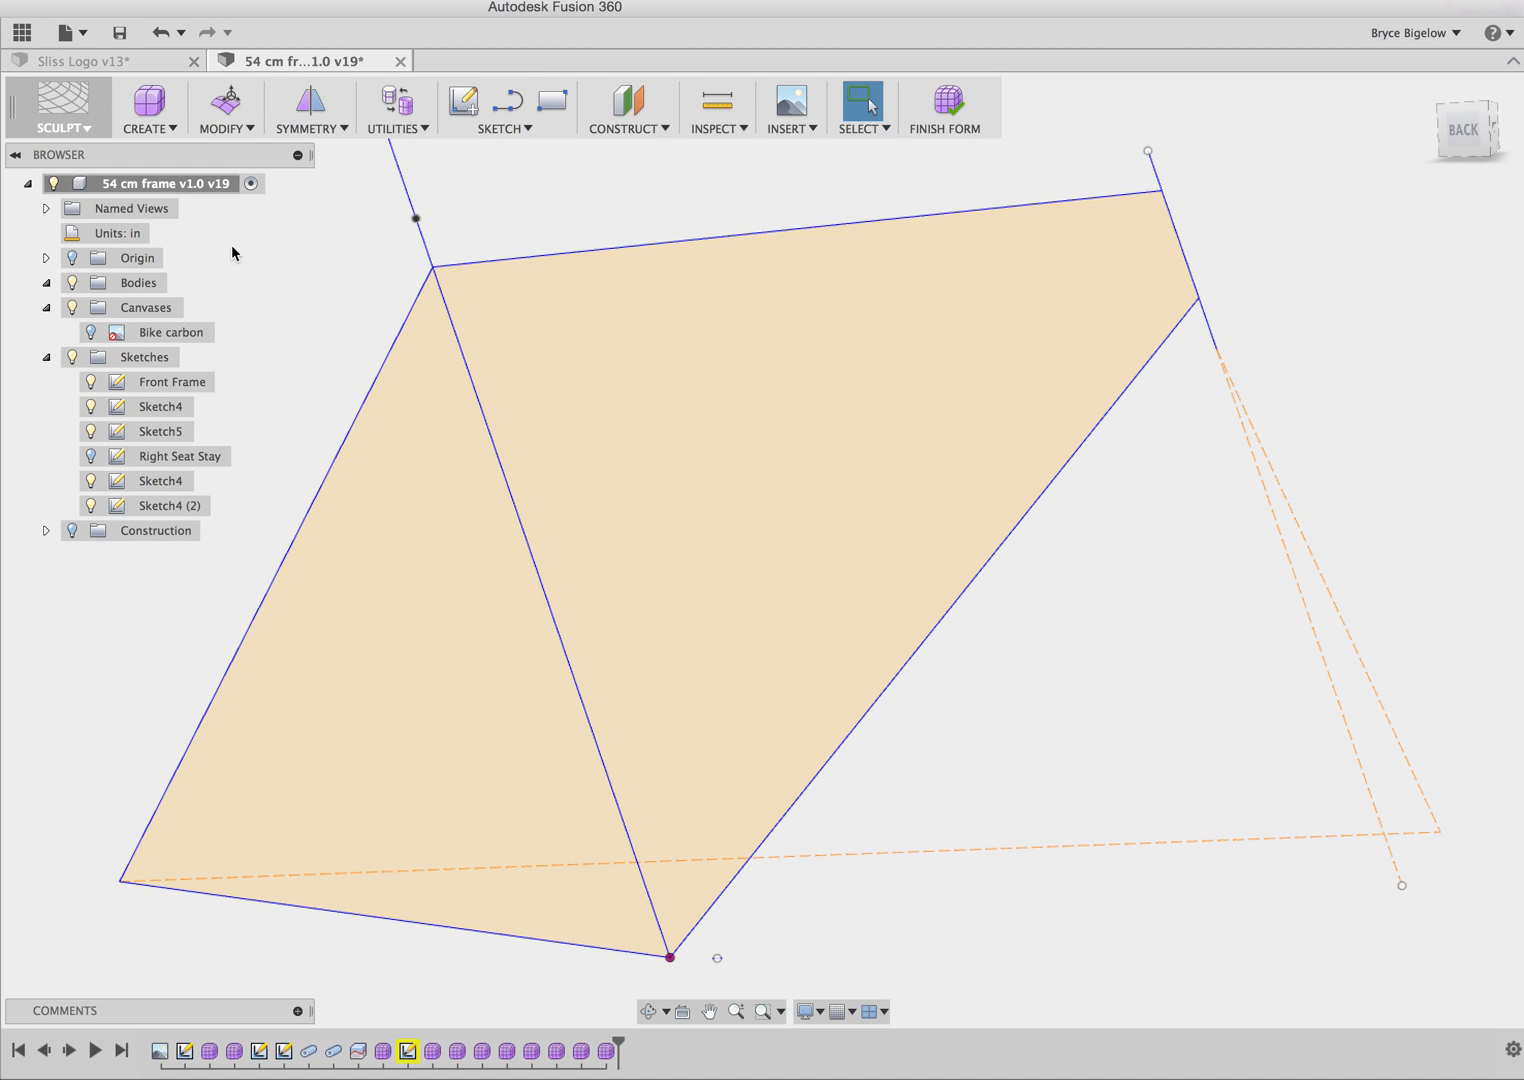
Step: Open the Sculpt Create menu listing T-spline shapes such as Pipe and Face
{"action": "left_click", "coordinate": [148, 107]}
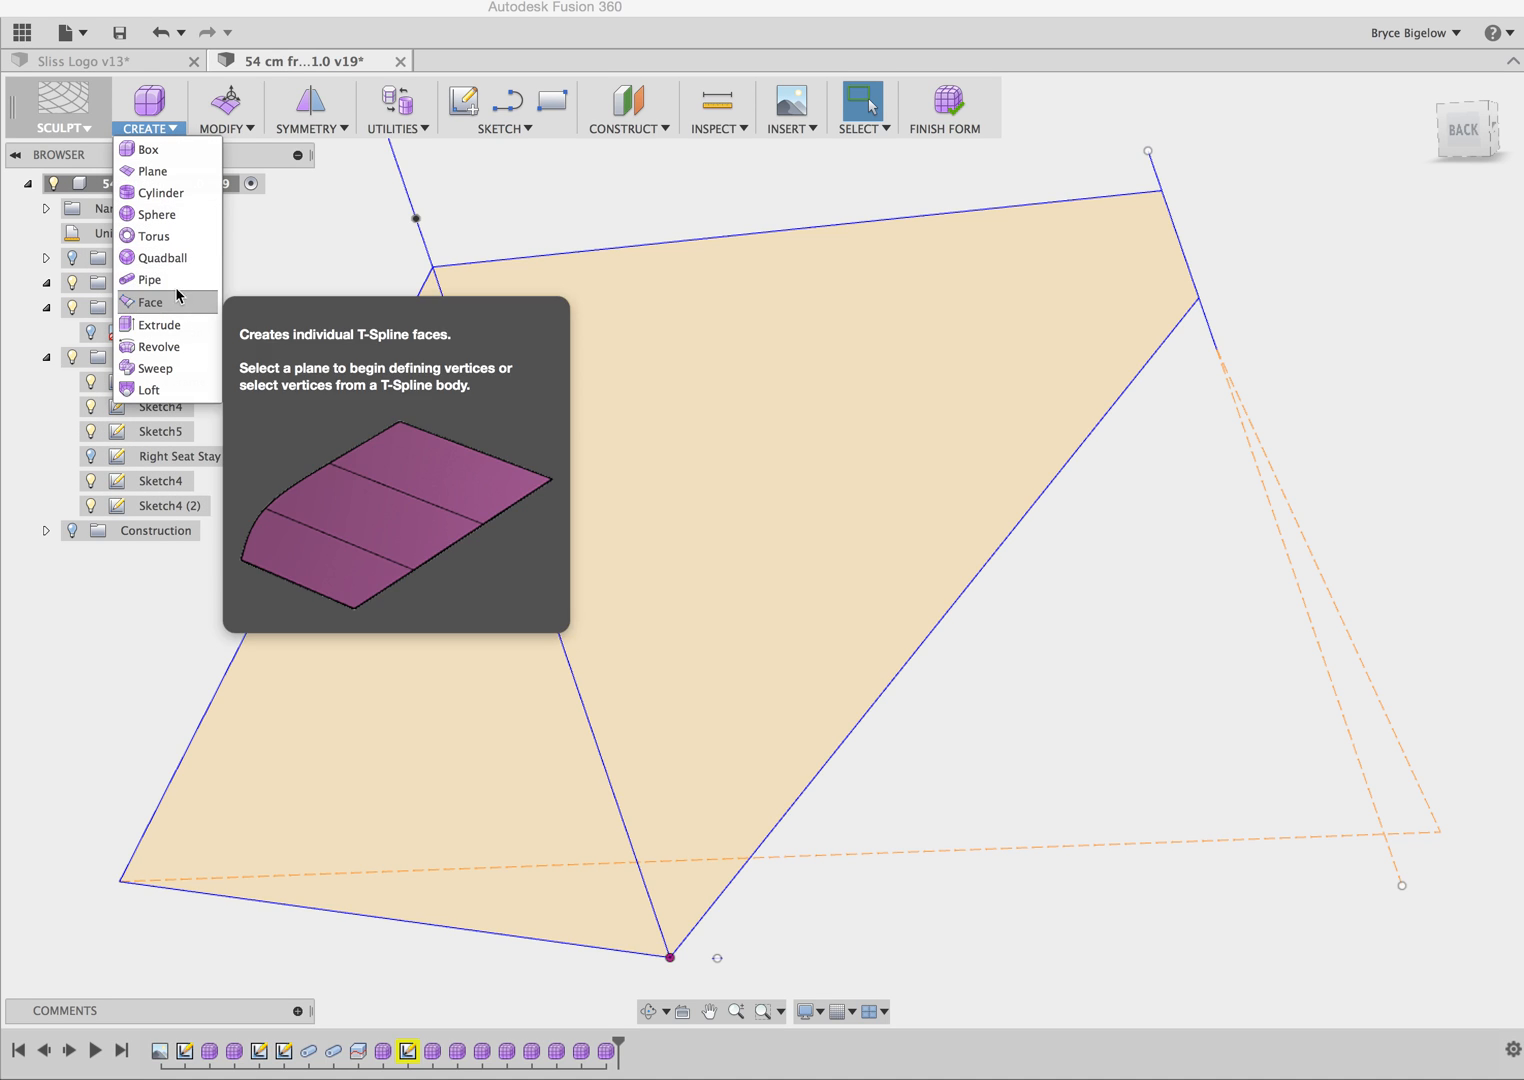
Step: Create a T-spline pipe along the Front Frame and seat stay lines, displayed smooth
{"action": "left_click", "coordinate": [150, 279]}
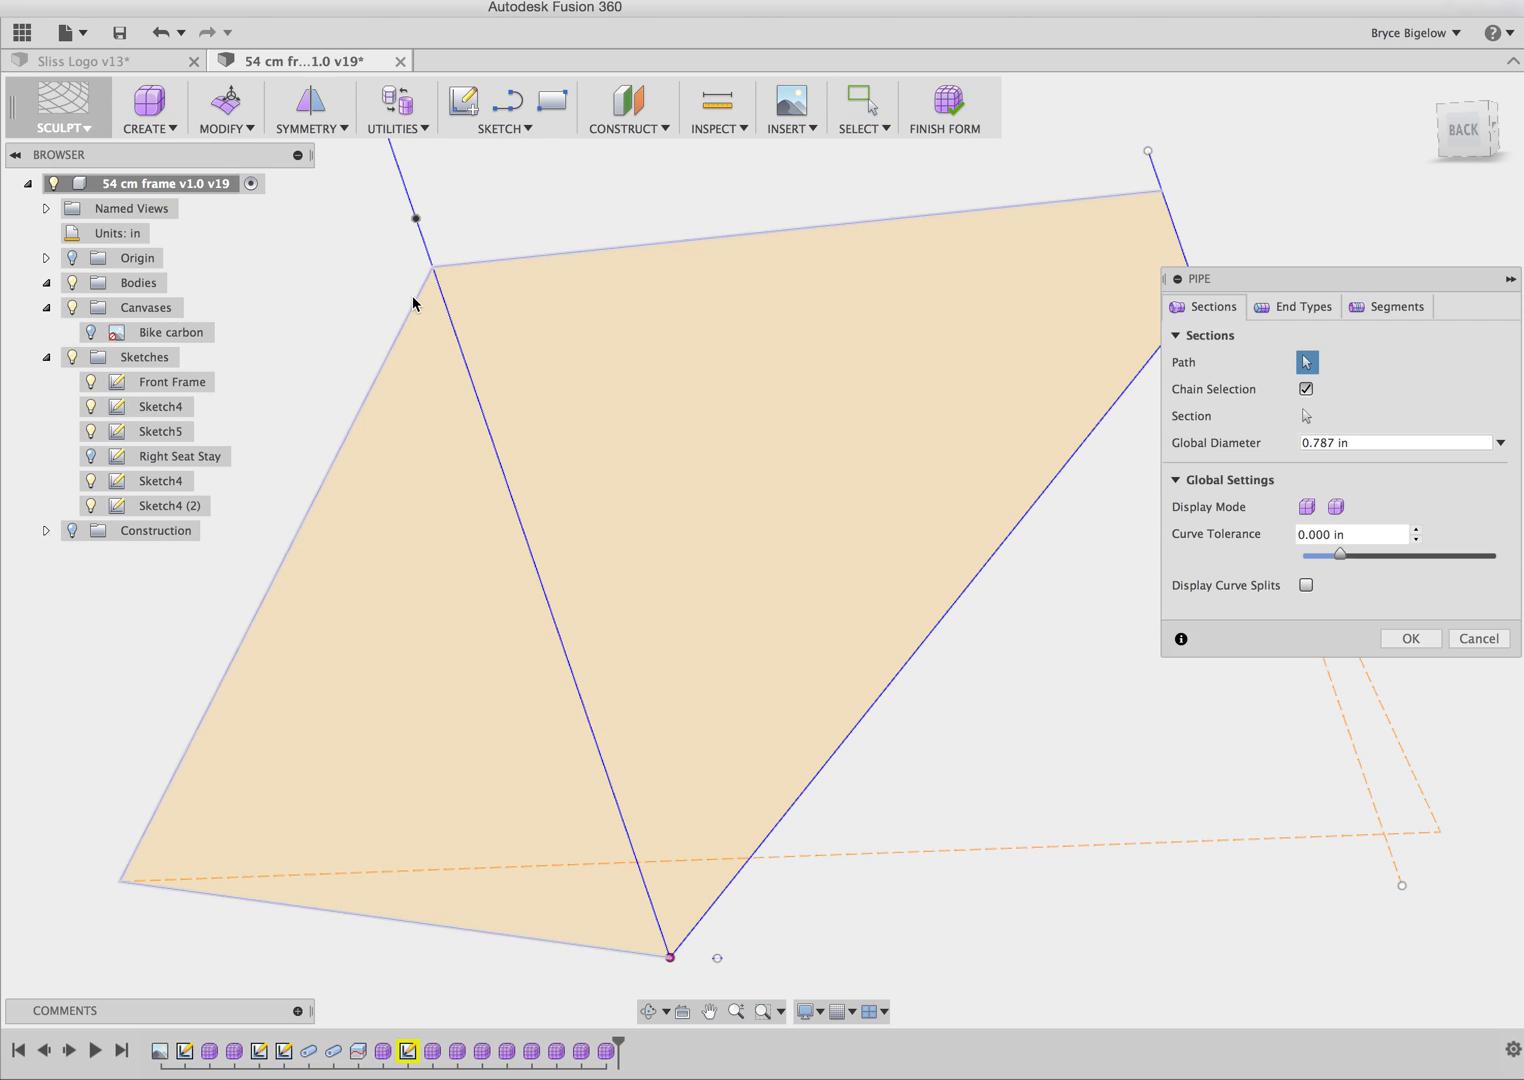
{"action": "left_click", "coordinate": [429, 264]}
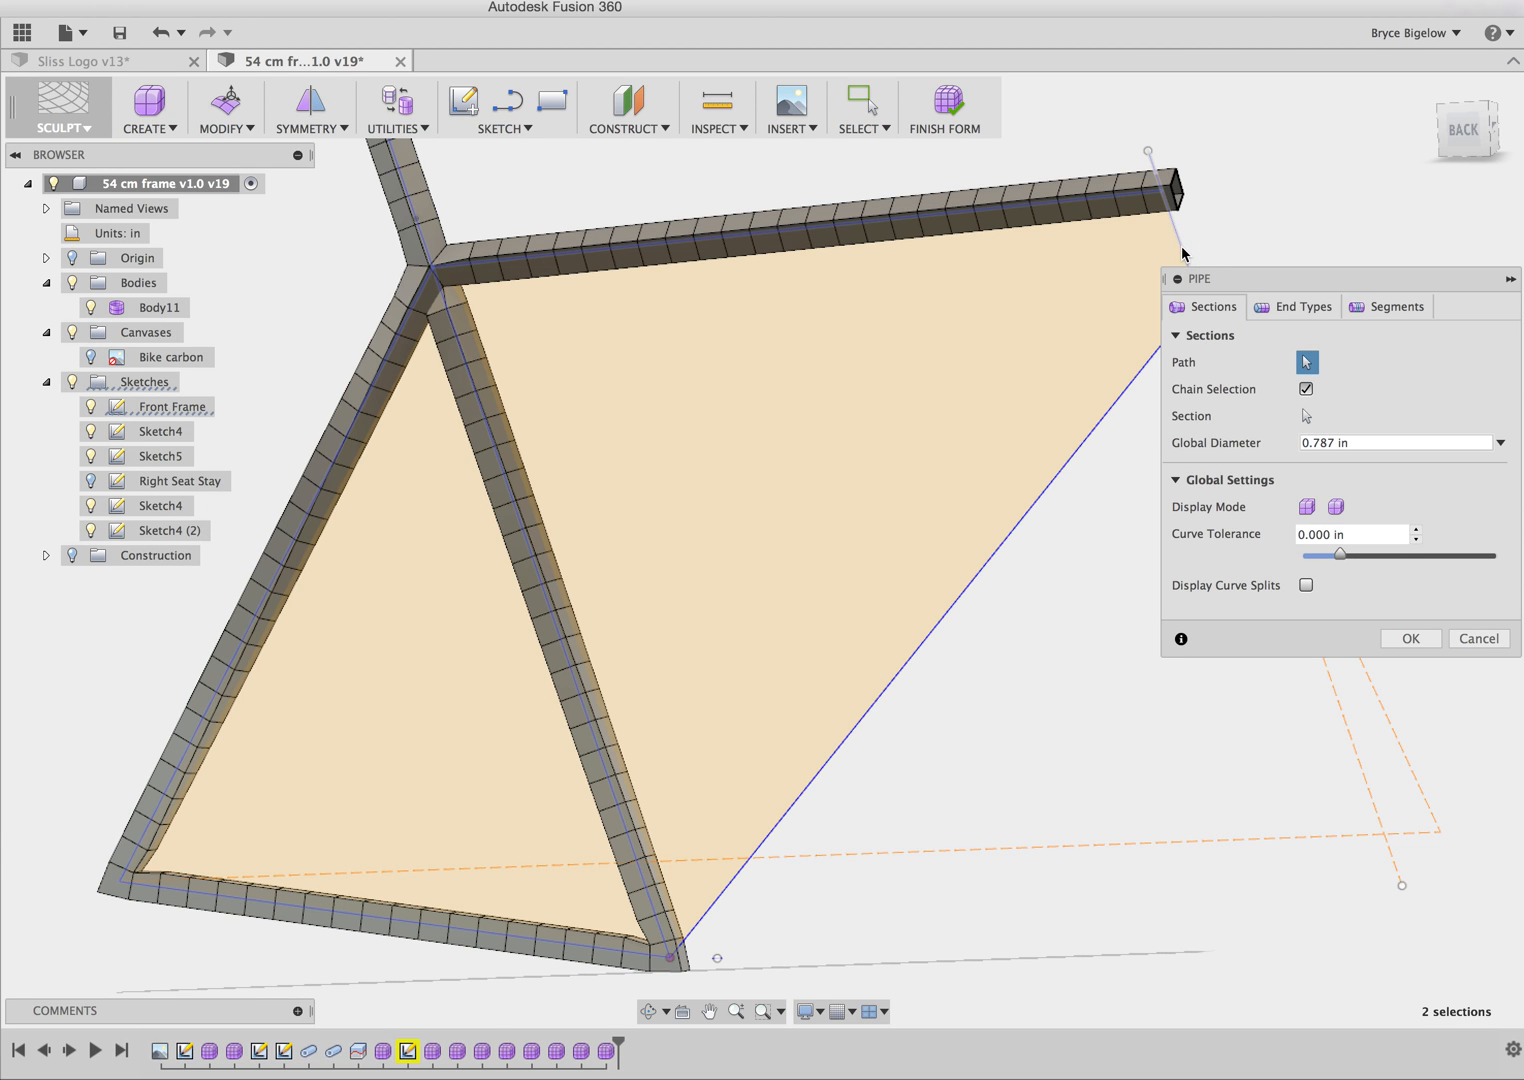
{"action": "left_click", "coordinate": [1047, 497]}
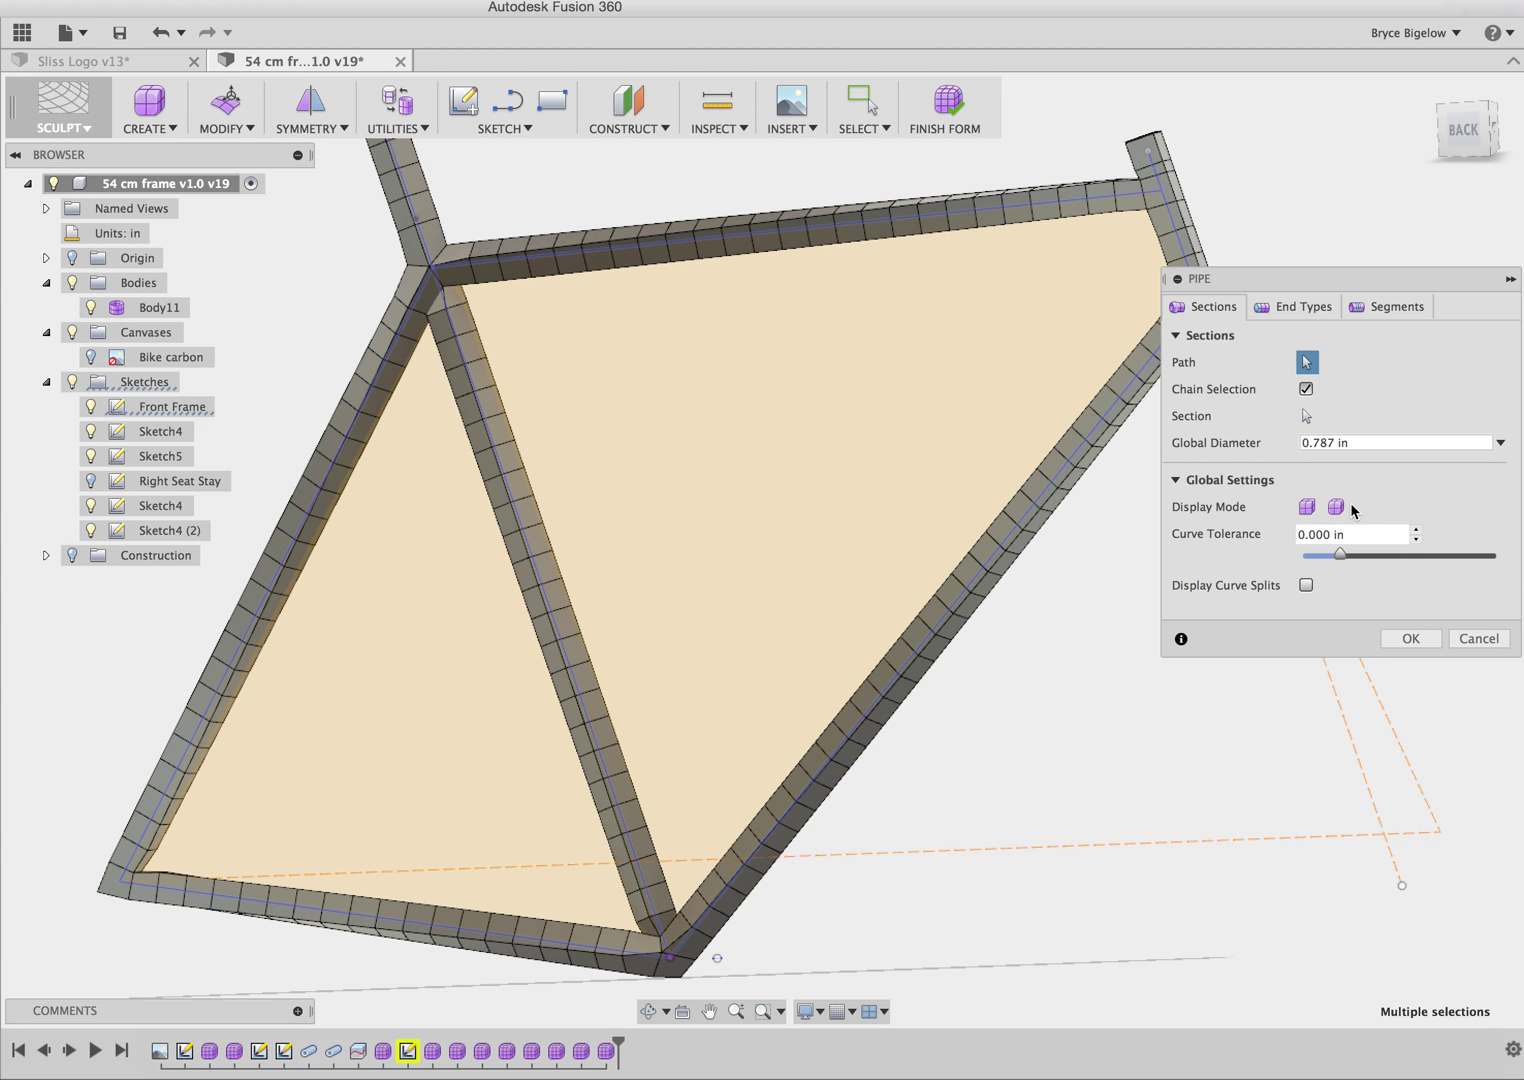
{"action": "left_click", "coordinate": [1335, 507]}
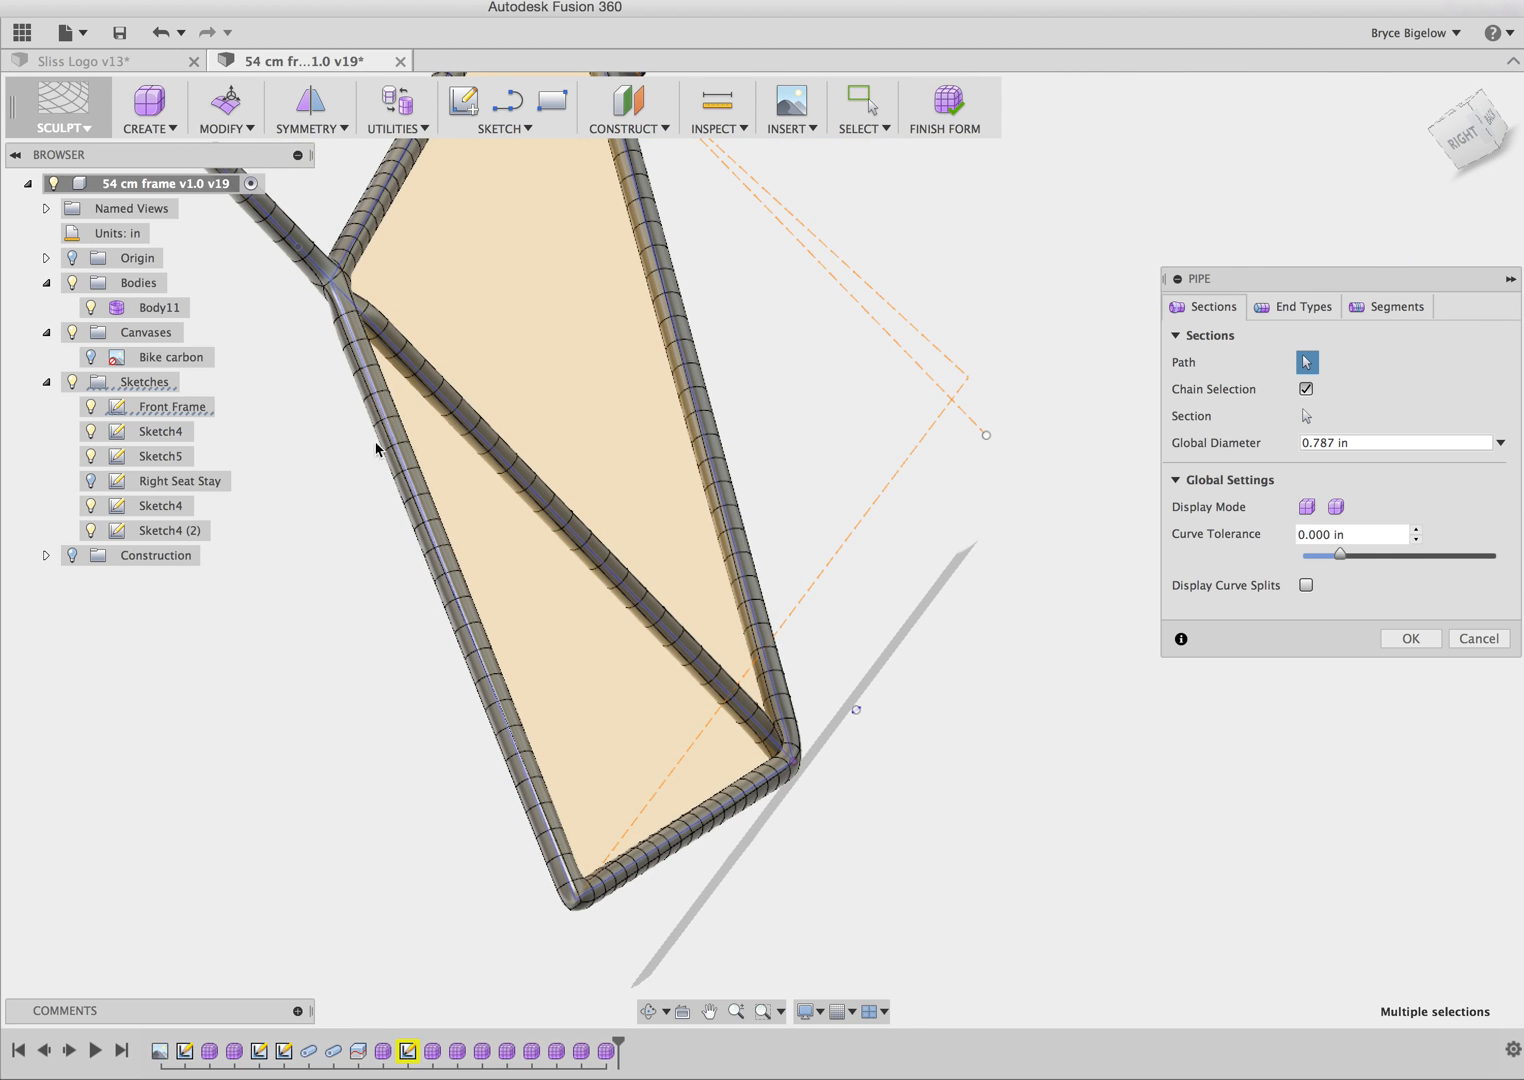
{"action": "mouse_move", "coordinate": [770, 578]}
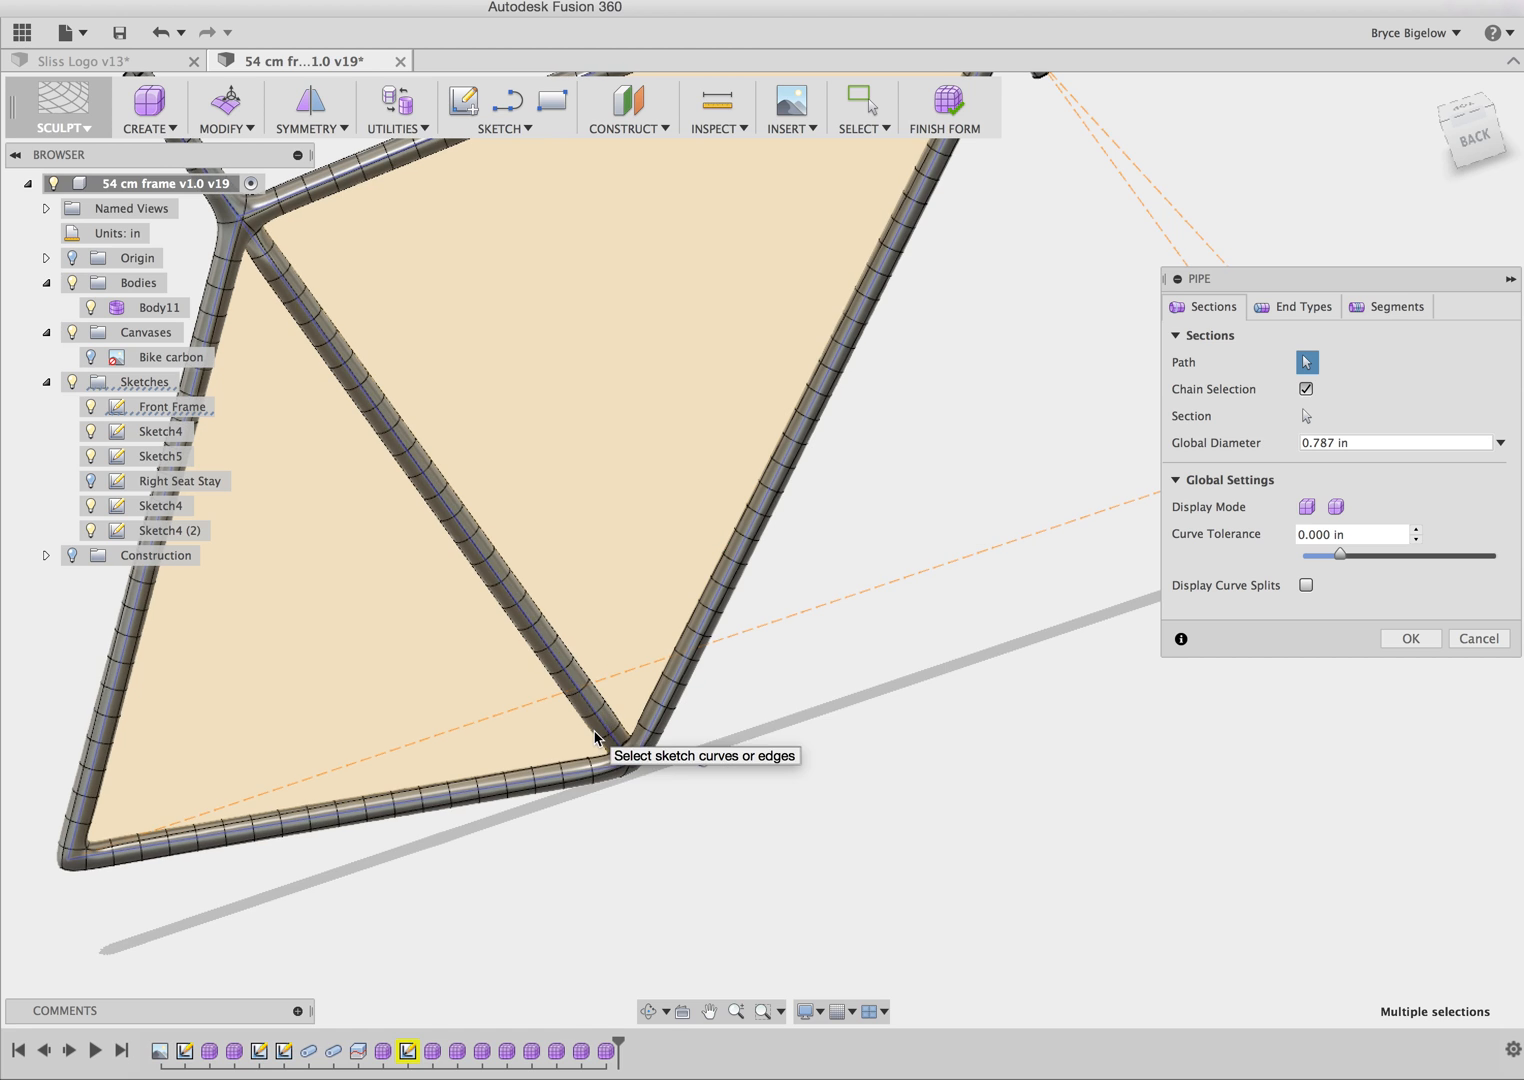
{"action": "scroll", "scroll_direction": "up", "scroll_amount": 3}
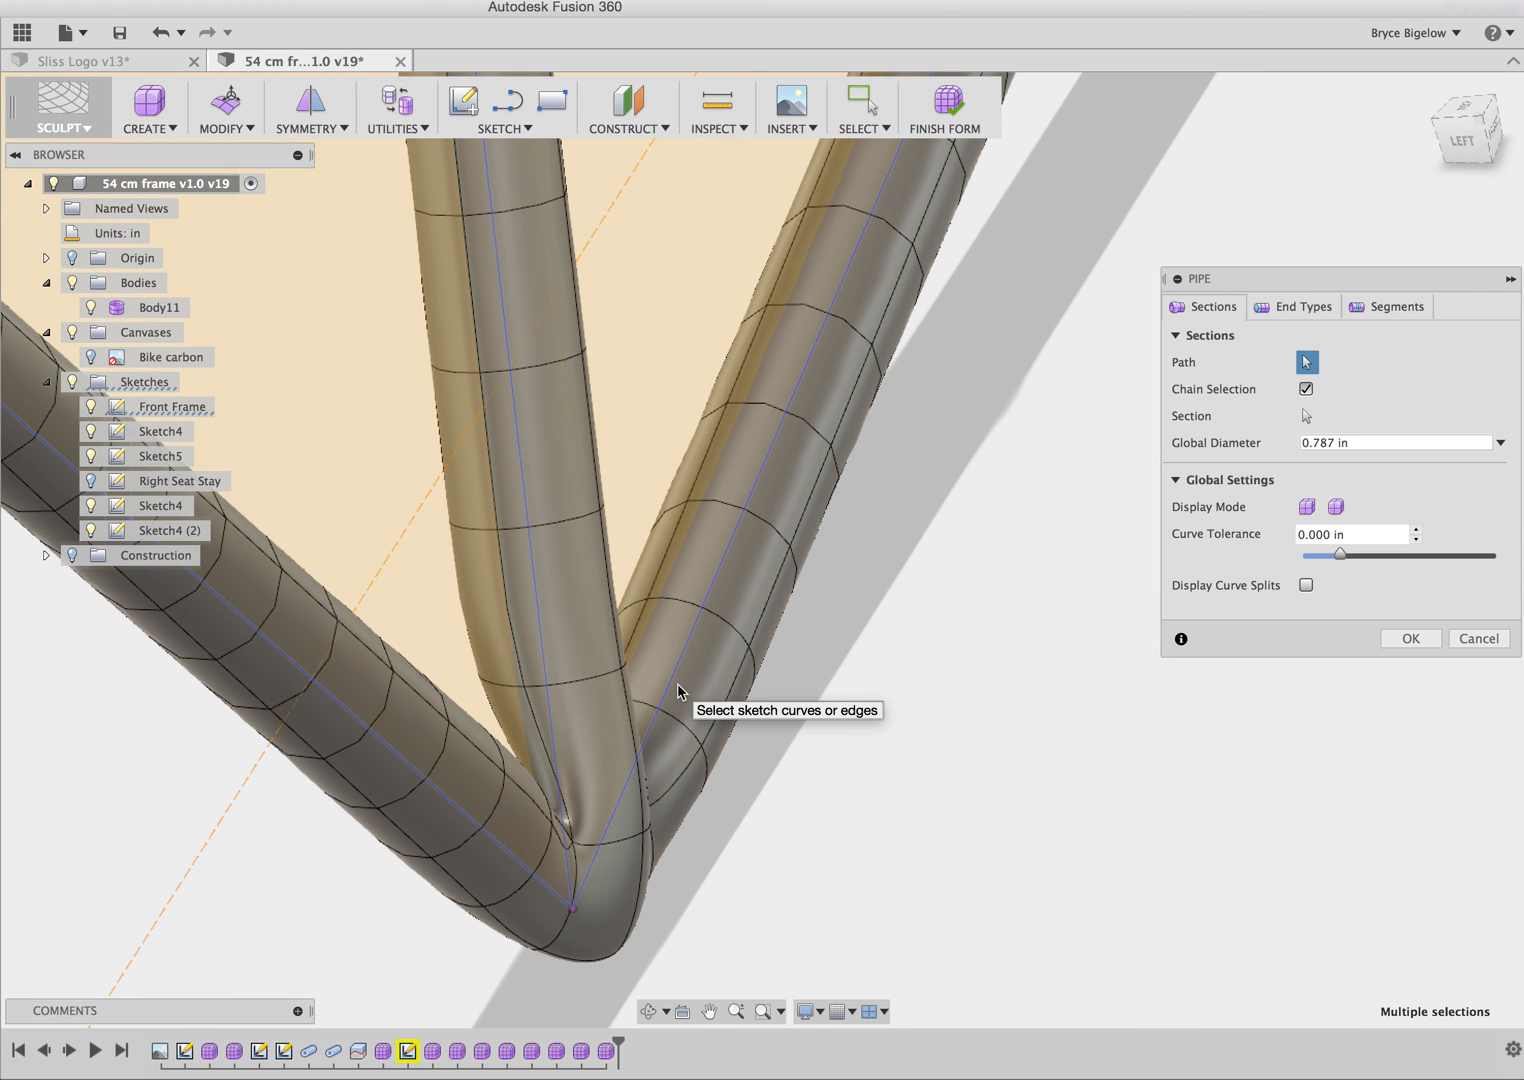
{"action": "mouse_move", "coordinate": [587, 912]}
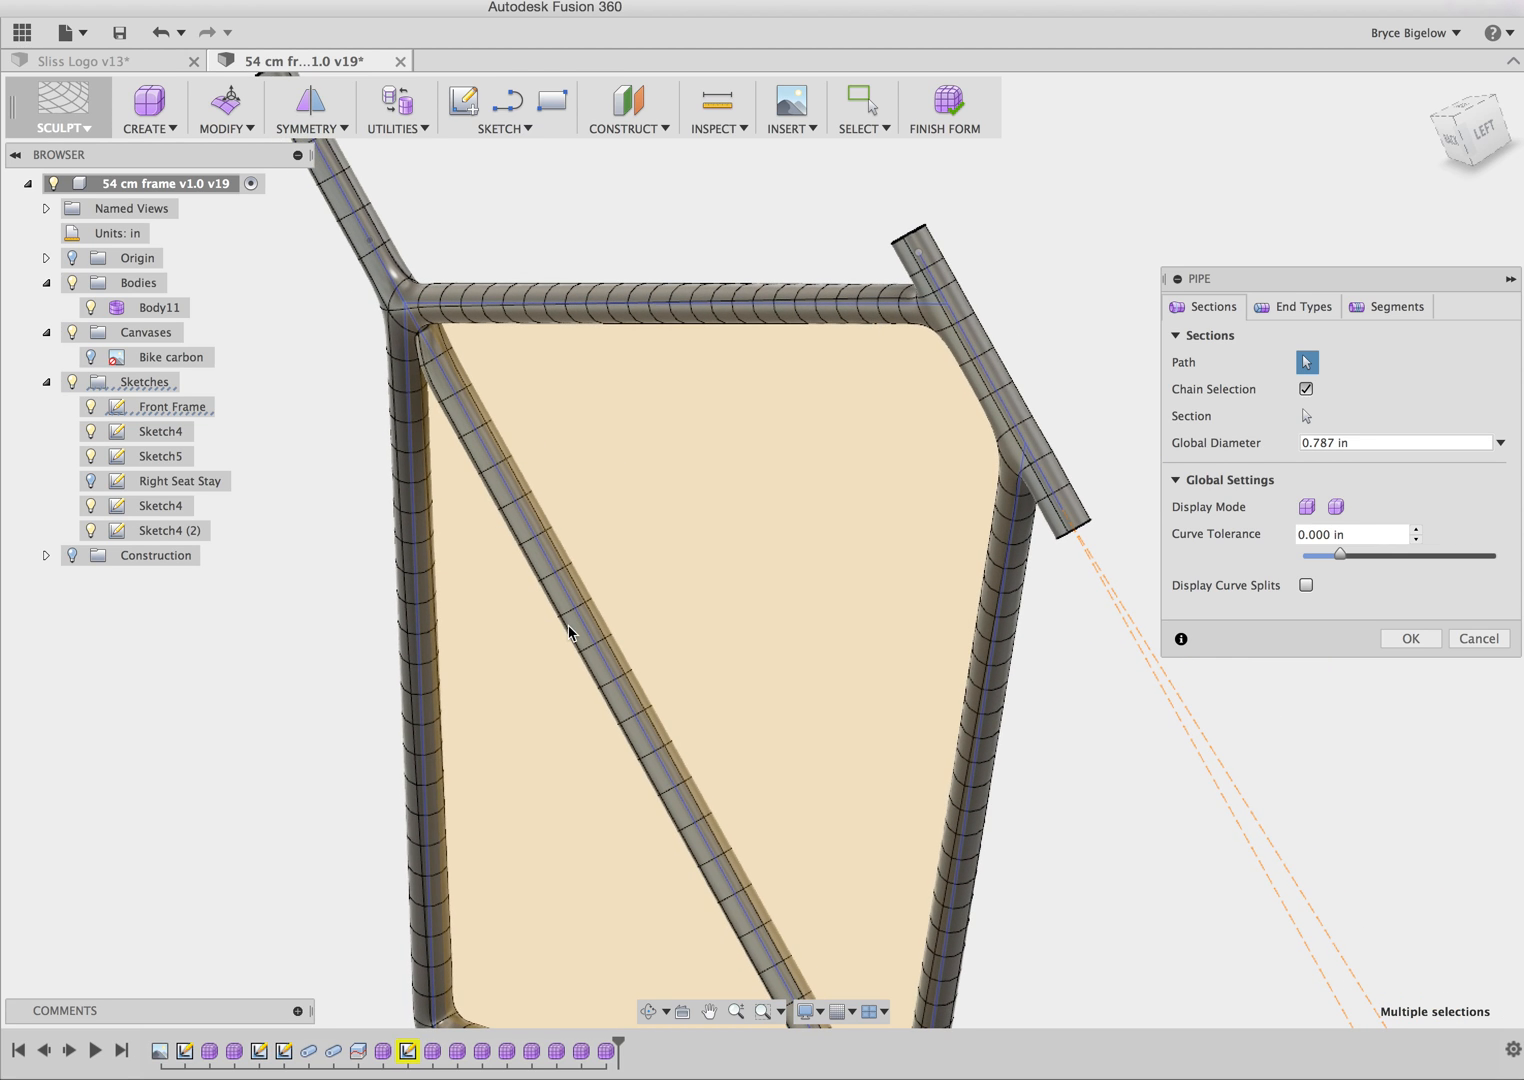
{"action": "mouse_move", "coordinate": [570, 632]}
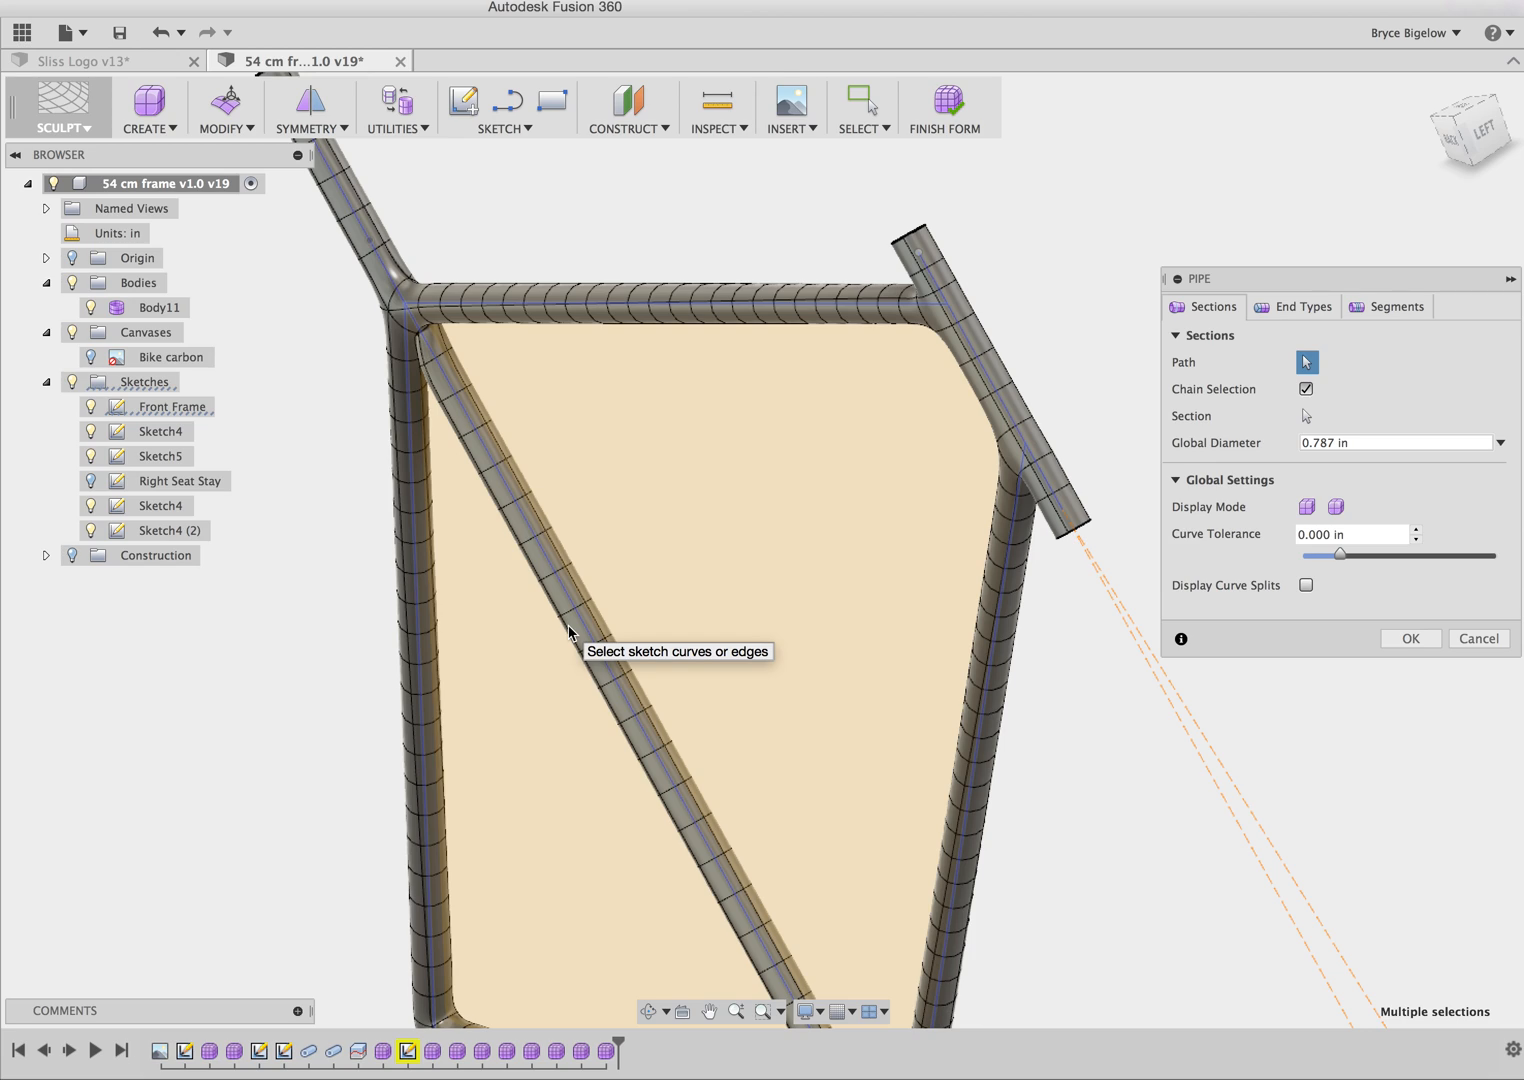